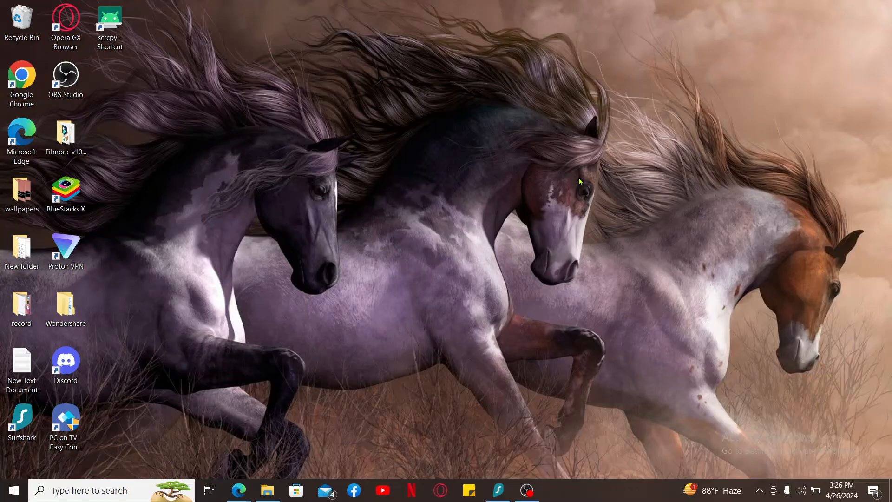
Step: Search Google for 'android emulator for pc' and scroll through the results
{"action": "type", "text": "android emulator for pc"}
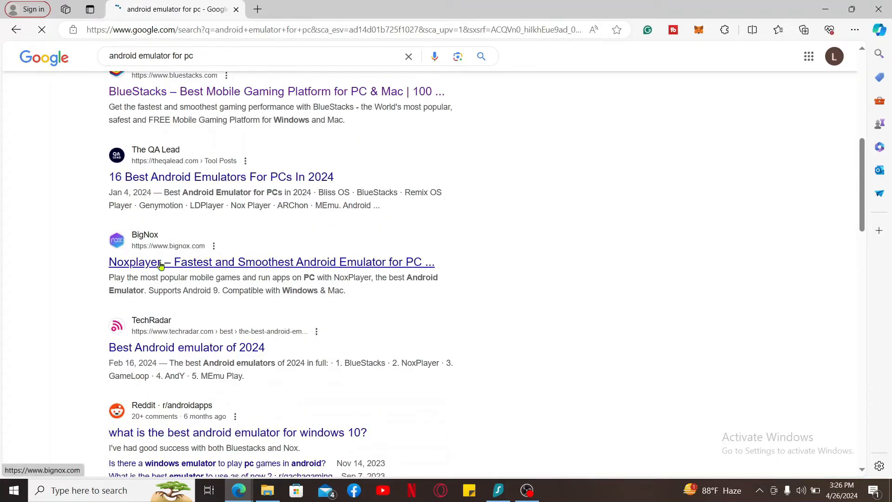
{"action": "scroll", "scroll_direction": "down", "scroll_amount": 3}
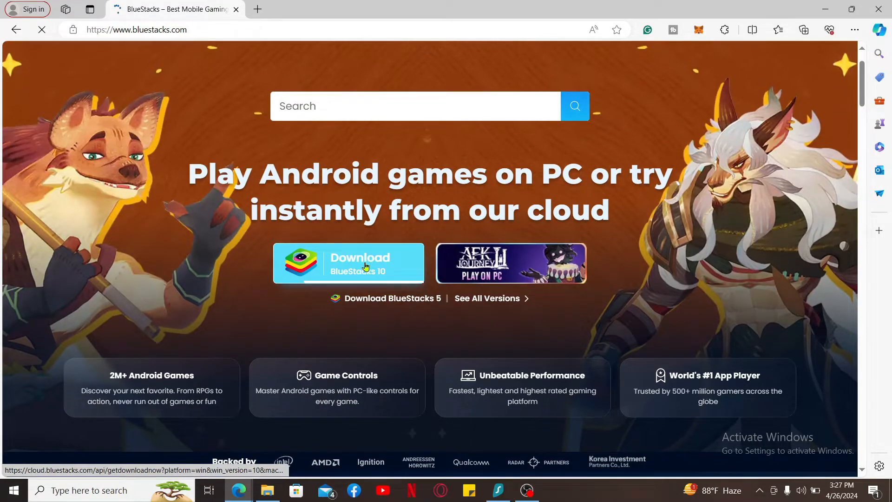
Step: Download BlueStacks 5 for Android 11 64-bit from the All Versions list on bluestacks.com
{"action": "left_click", "coordinate": [348, 263]}
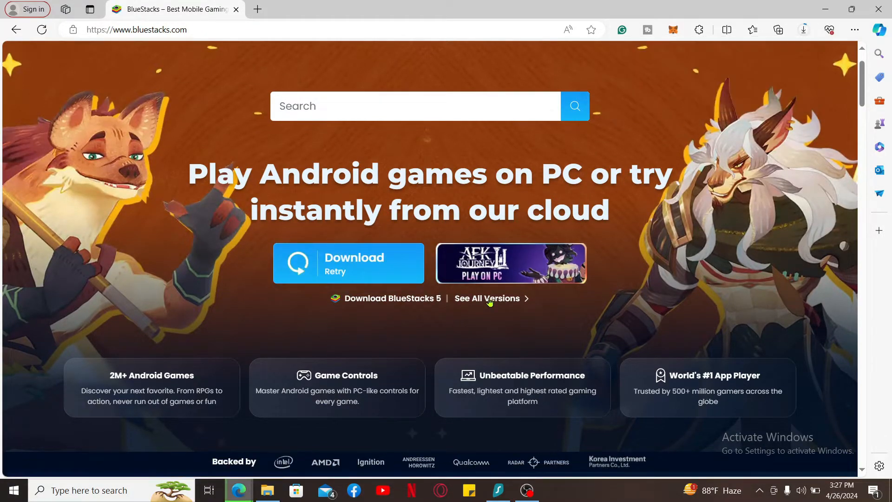
{"action": "left_click", "coordinate": [486, 298]}
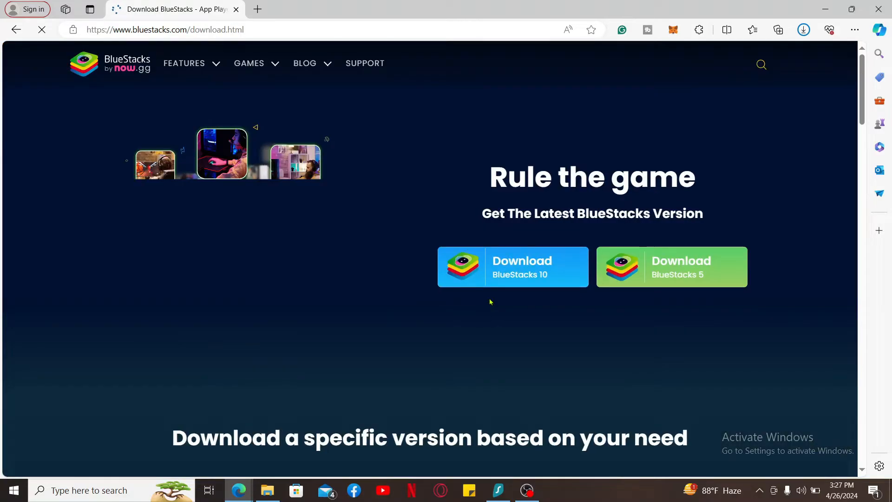
{"action": "scroll", "scroll_direction": "down", "scroll_amount": 3}
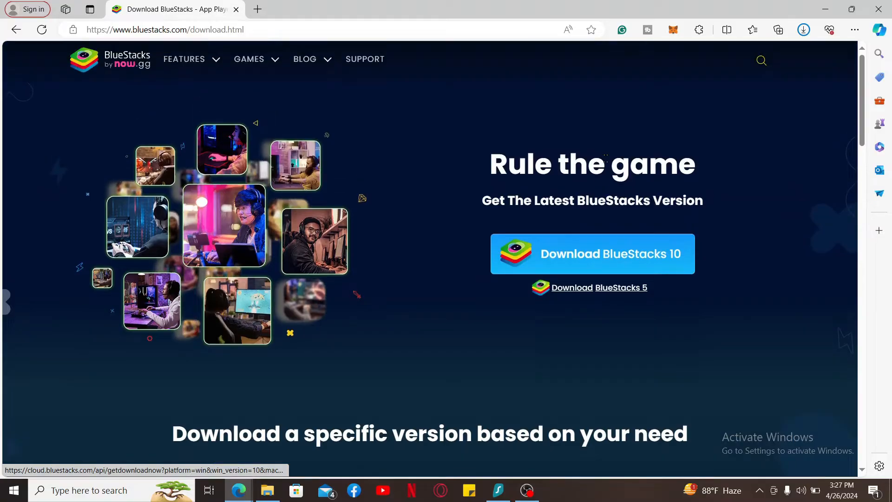
{"action": "scroll", "scroll_direction": "down", "scroll_amount": 3}
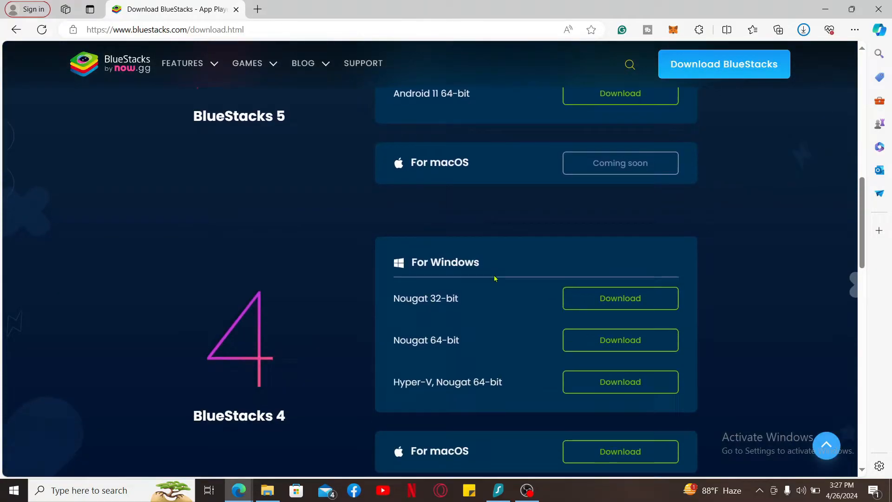
{"action": "scroll", "scroll_direction": "up", "scroll_amount": 3}
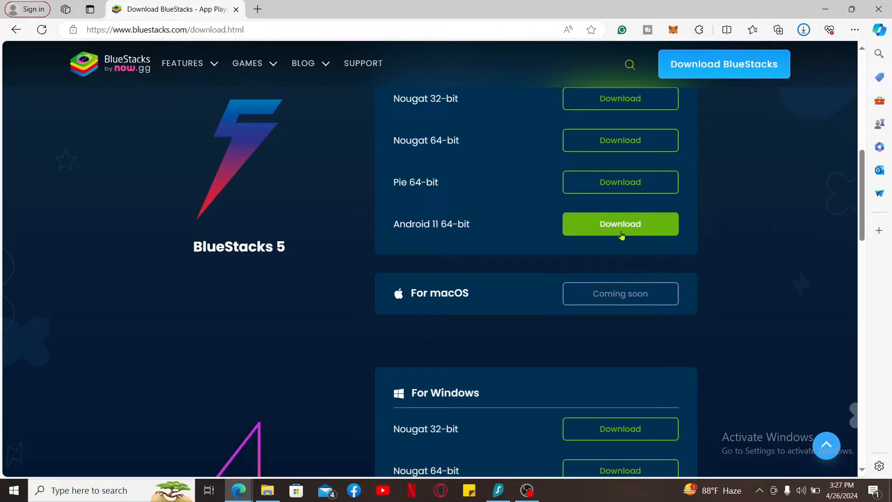
{"action": "left_click", "coordinate": [619, 223]}
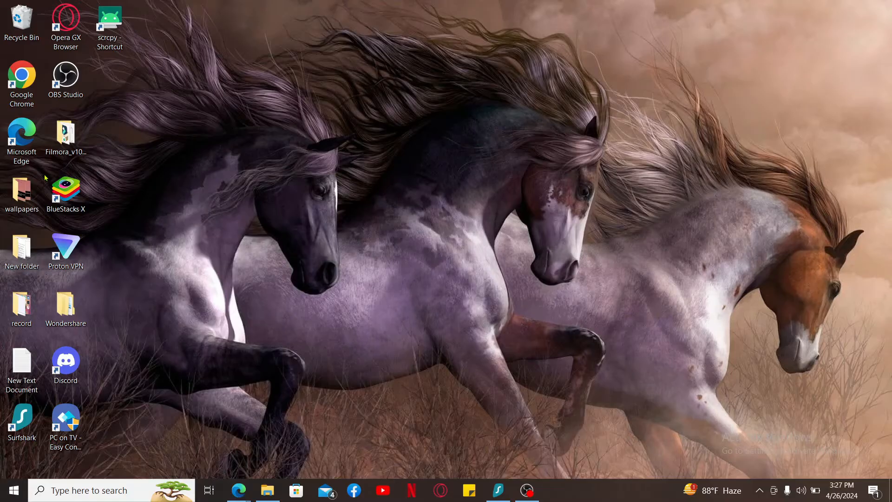
Step: Launch BlueStacks X from its desktop shortcut
{"action": "left_click", "coordinate": [65, 193]}
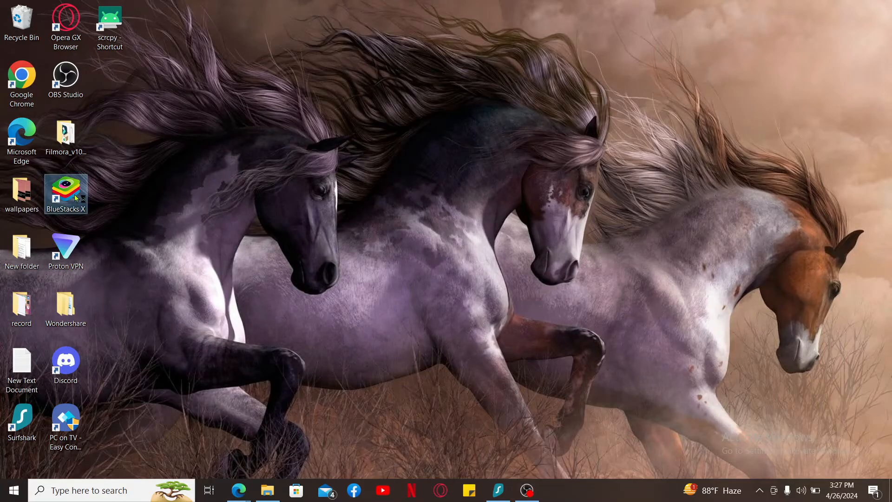
{"action": "double_click", "coordinate": [65, 193]}
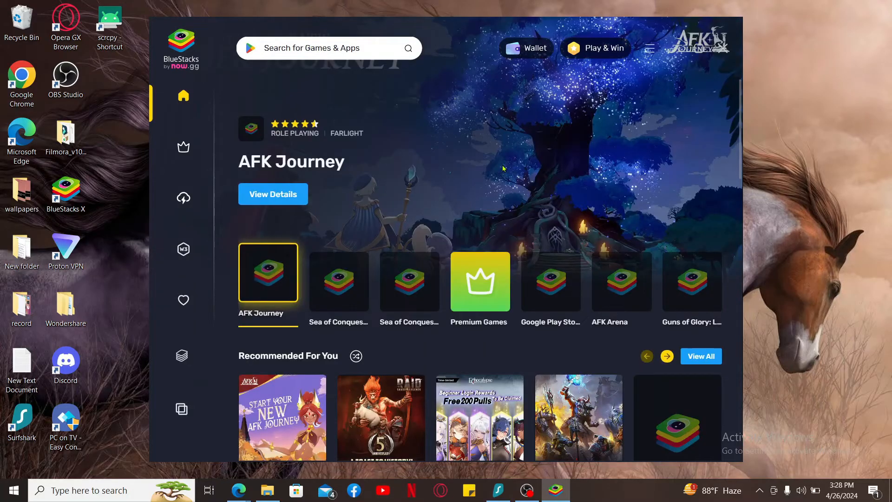
Step: Start the App Player from the BlueStacks X sidebar after typing 'Honkai: Star Rail'
{"action": "type", "text": "Honkai: Star Rail"}
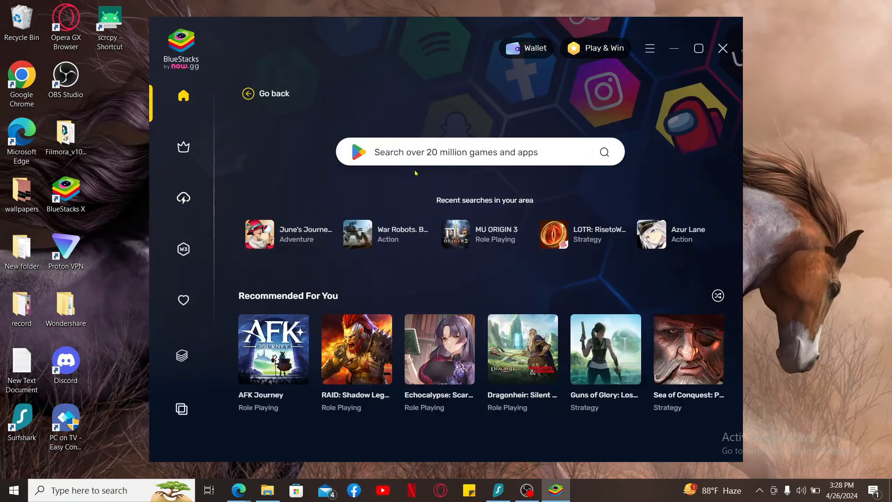
{"action": "type", "text": "Honkai: Star Rail"}
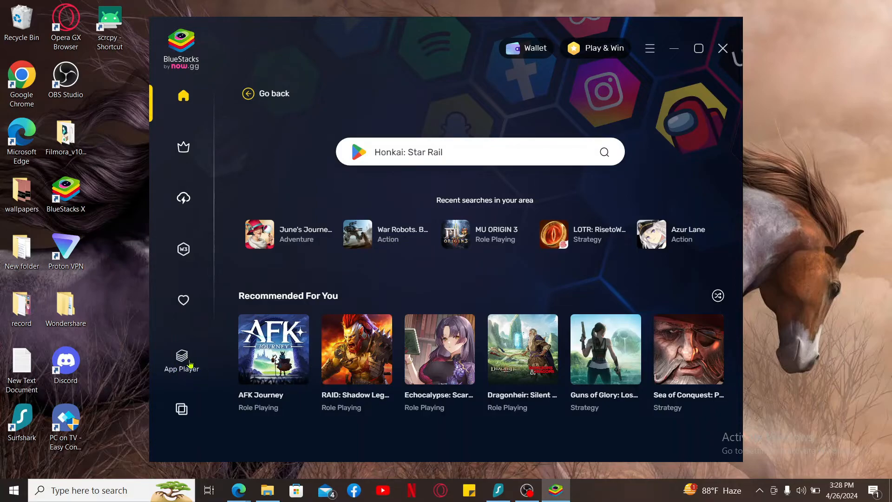
{"action": "left_click", "coordinate": [606, 349]}
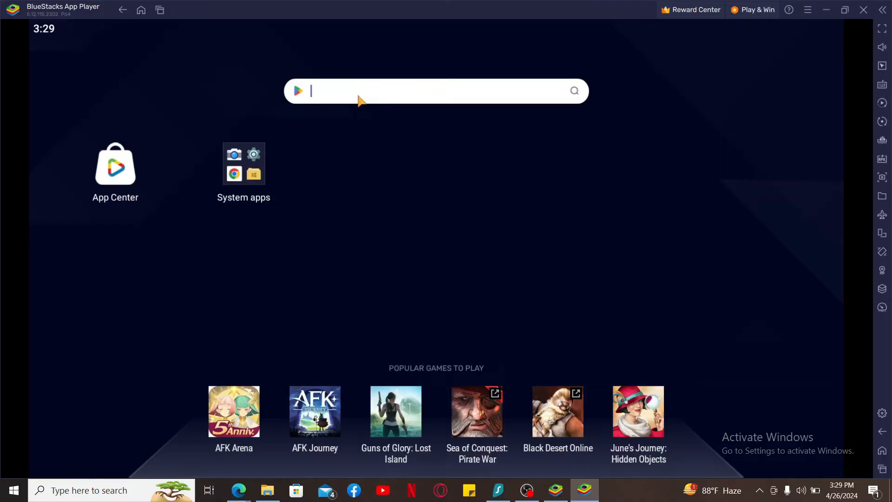
Step: Search 'temu' and open the Temu: Shop Like a Billionaire store listing
{"action": "type", "text": "temu"}
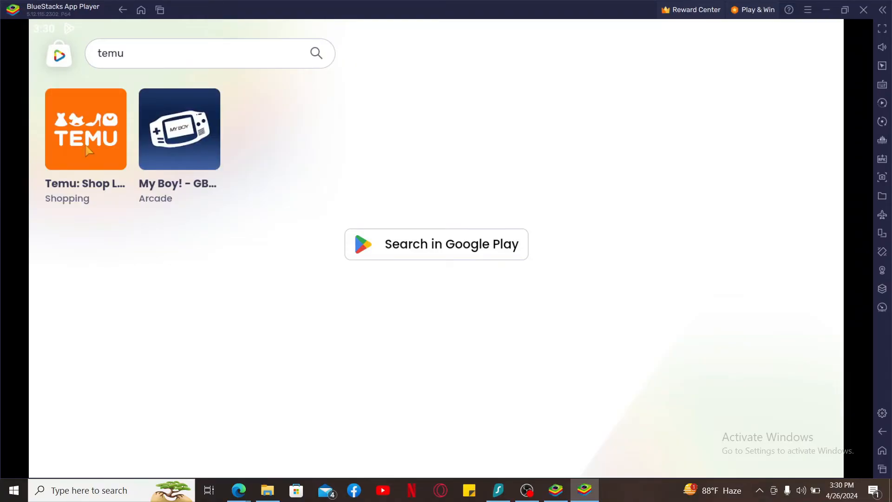
{"action": "left_click", "coordinate": [85, 130]}
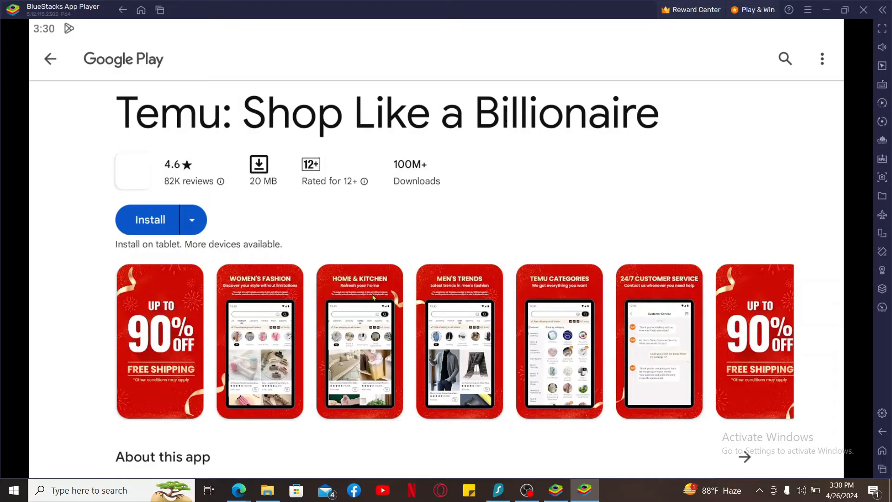
Step: Install Temu: Shop Like a Billionaire from its Google Play page
{"action": "scroll", "scroll_direction": "down", "scroll_amount": 3}
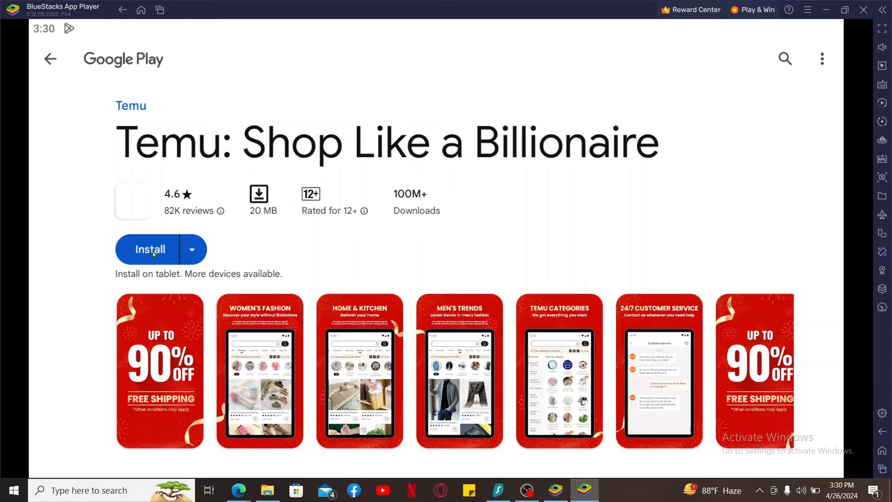
{"action": "left_click", "coordinate": [150, 249]}
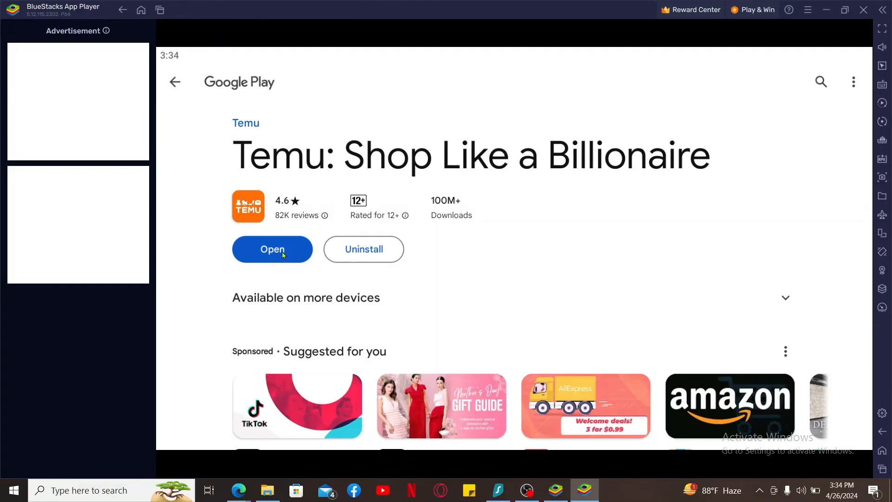
Step: Open Temu from its Google Play page to reach the shopping home screen
{"action": "left_click", "coordinate": [272, 249]}
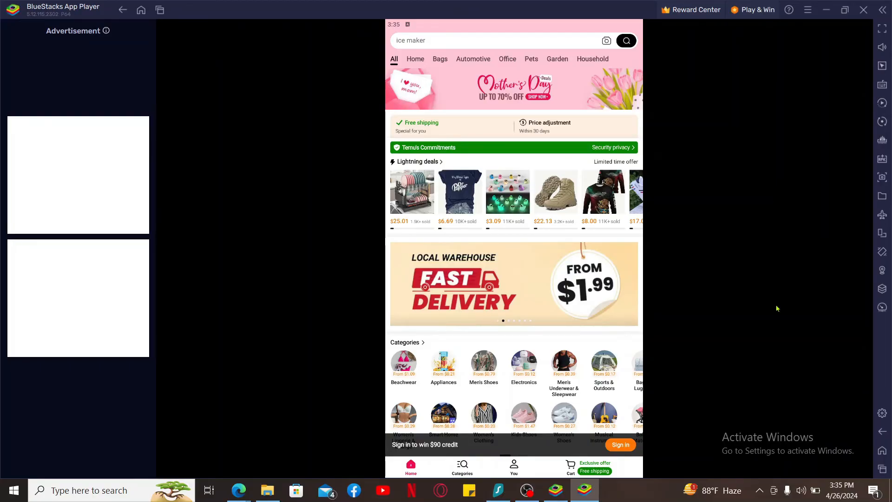
{"action": "mouse_move", "coordinate": [796, 34]}
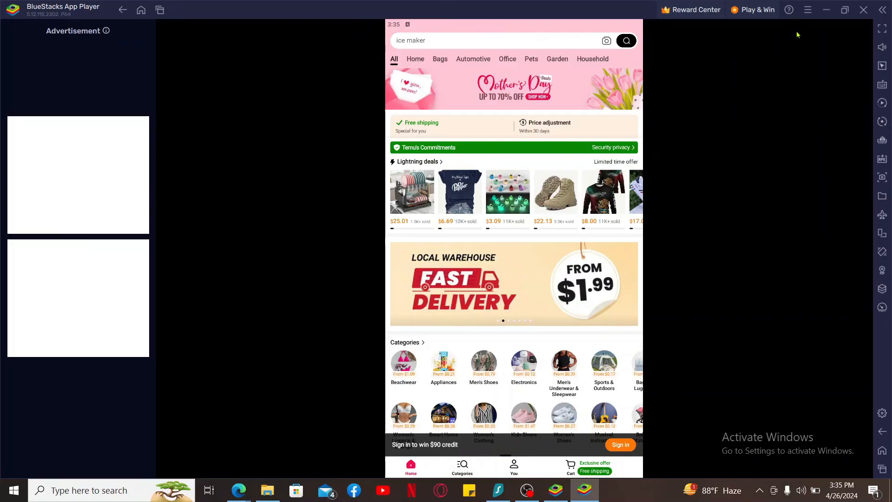